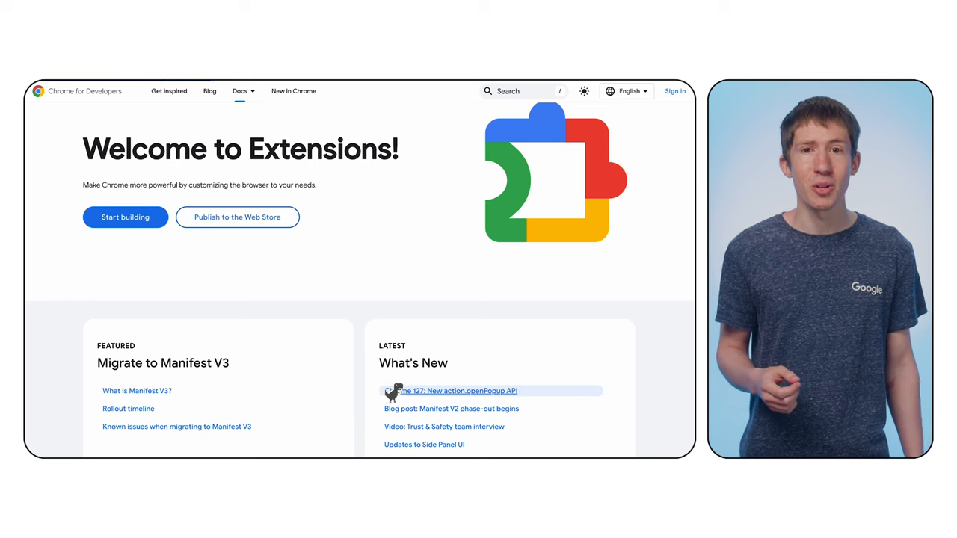
Step: Create a new file named manifest.json in the Explorer
{"action": "left_click", "coordinate": [456, 391]}
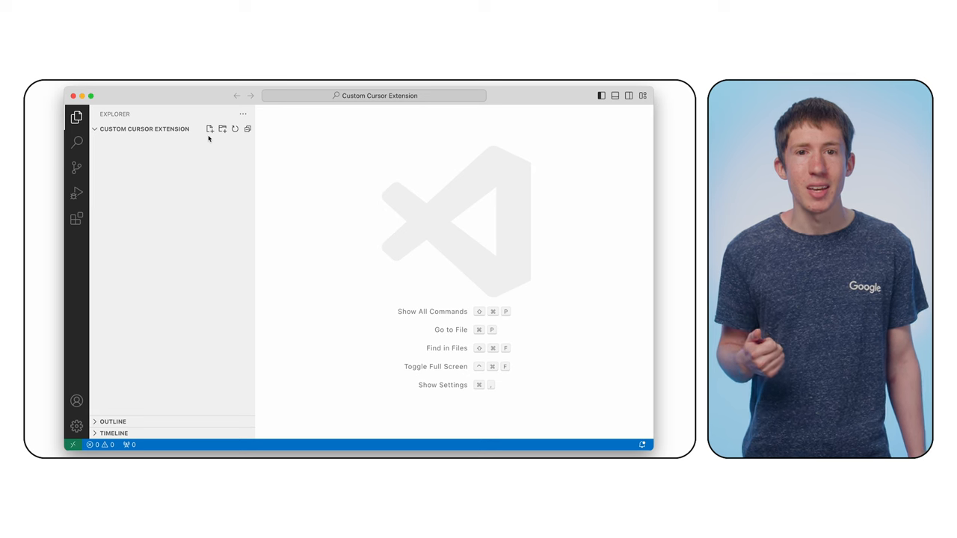
{"action": "type", "text": "manifes"}
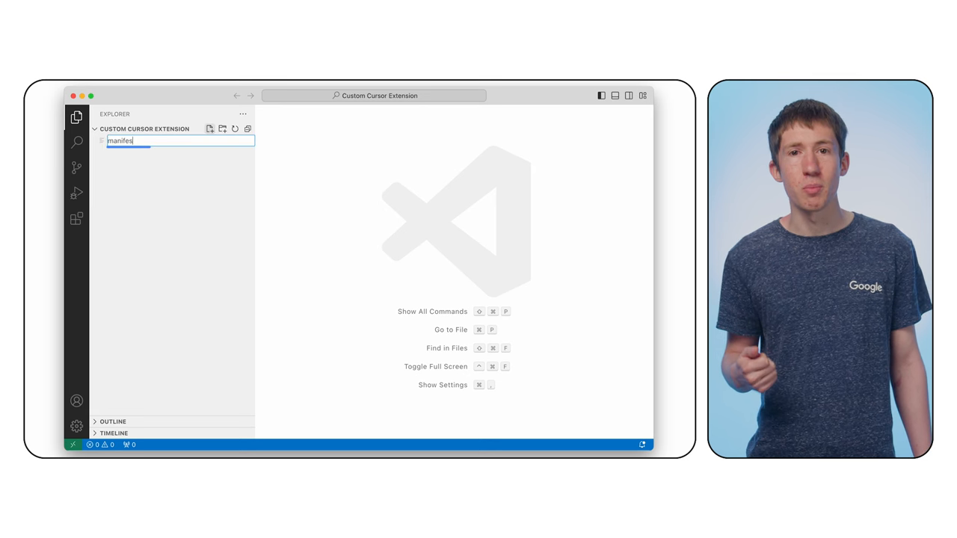
{"action": "key", "text": "Enter"}
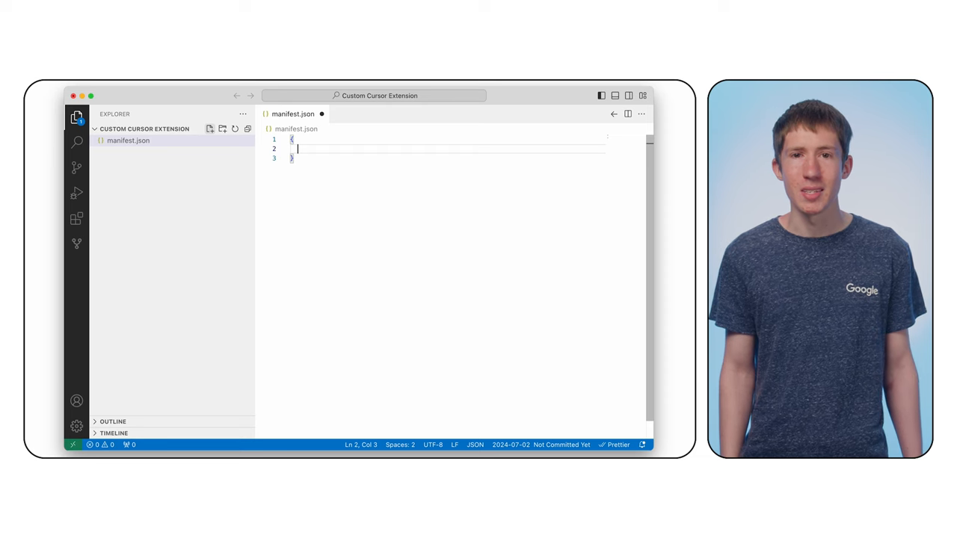
Step: Fill manifest.json with name 'Custom Cursor Extension', version '1.0' and a manifest_version key
{"action": "type", "text": "\"name\""}
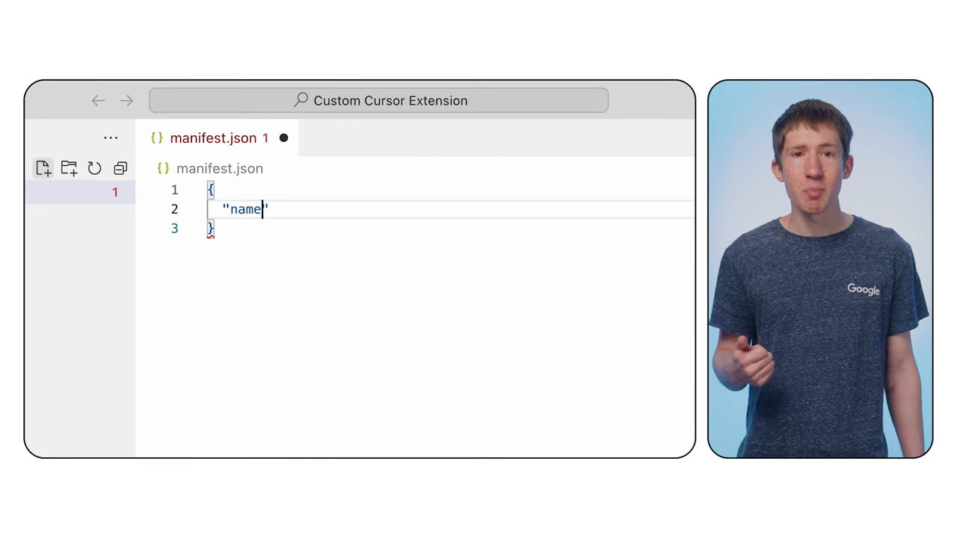
{"action": "type", "text": ": \"Custom Cursor E"}
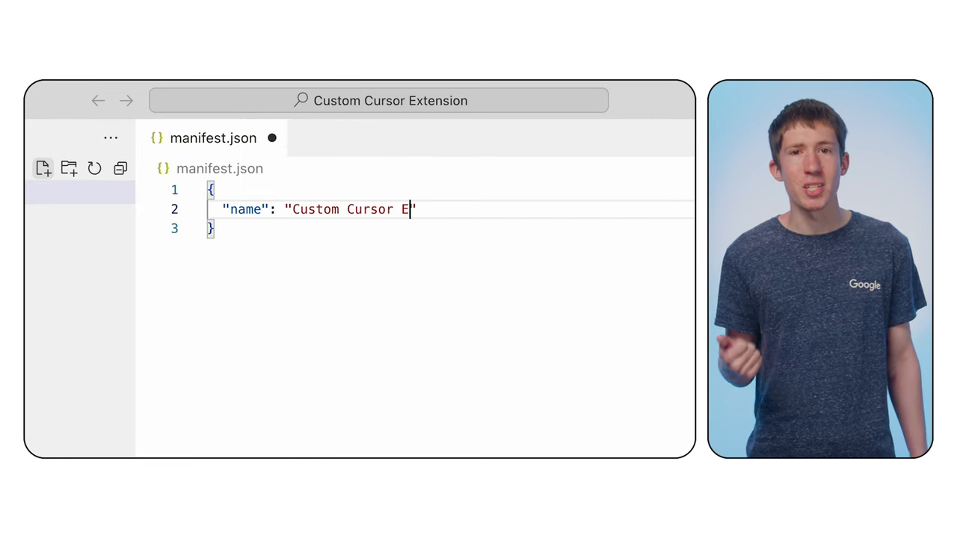
{"action": "type", "text": "xtension\""}
{"action": "type", "text": "\"version"}
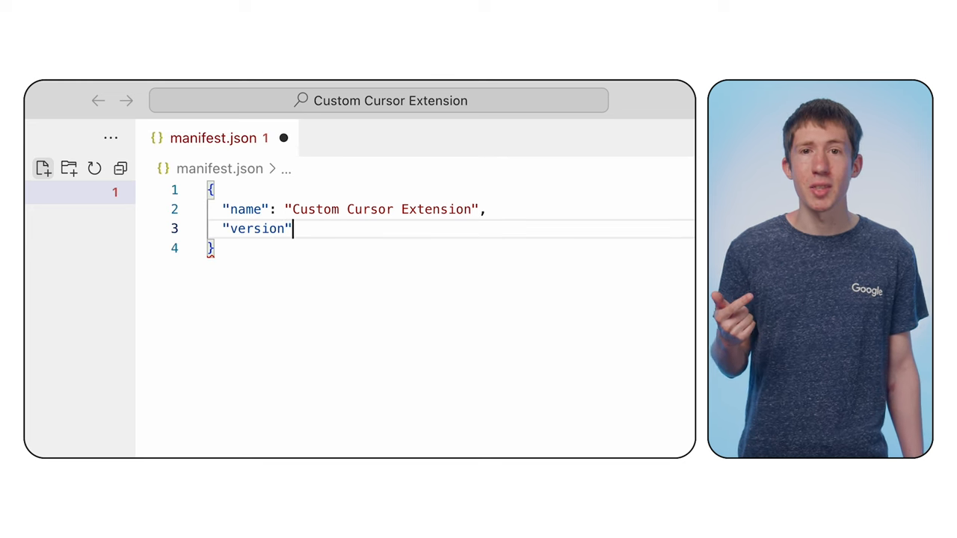
{"action": "type", "text": ": \"1.0\","}
{"action": "type", "text": "\"manife"}
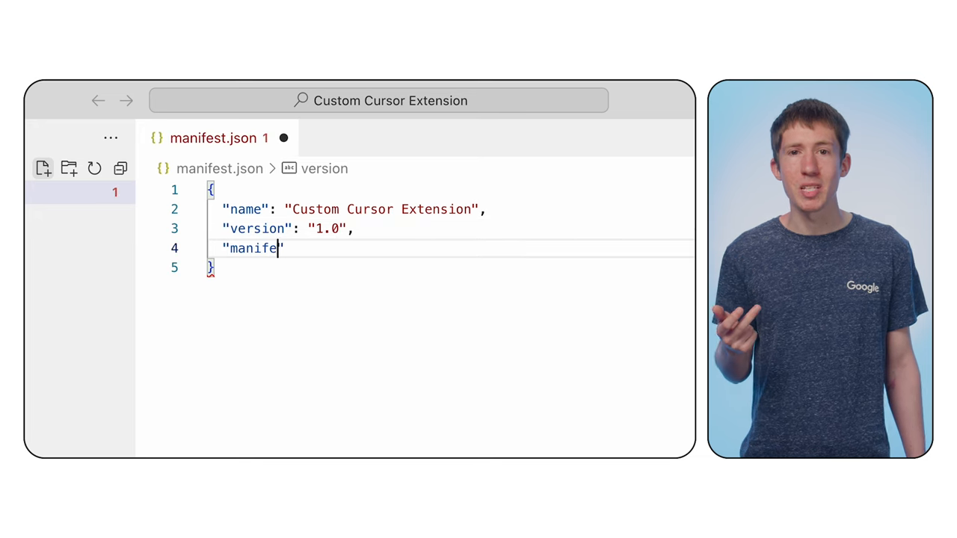
{"action": "type", "text": "st_version\":"}
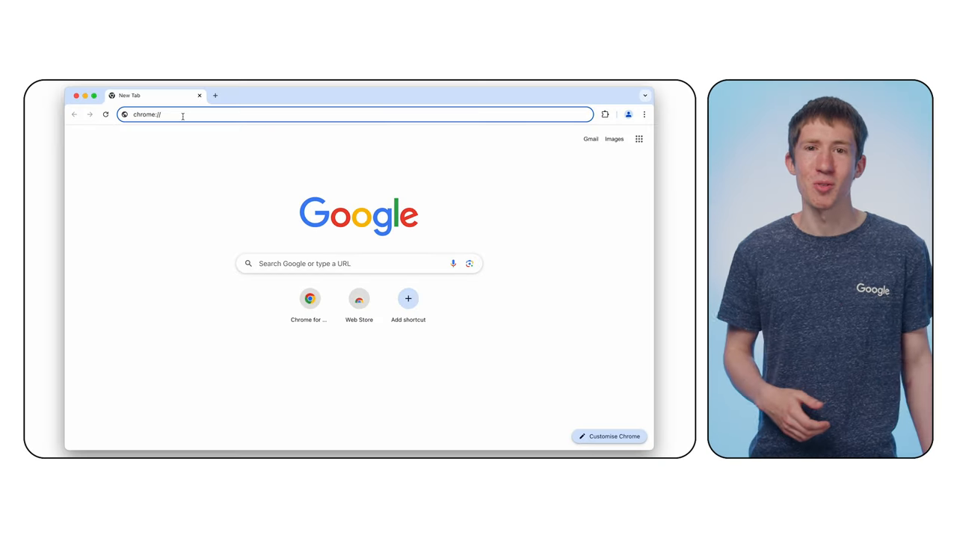
Step: On chrome://extensions, enable Developer mode and load the Custom Cursor Extension folder unpacked
{"action": "type", "text": "extensions"}
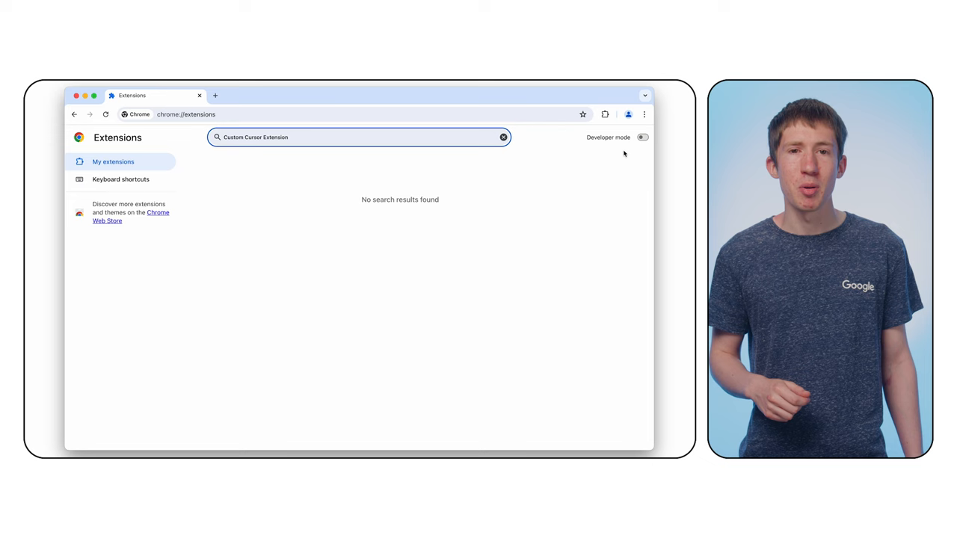
{"action": "left_click", "coordinate": [642, 136]}
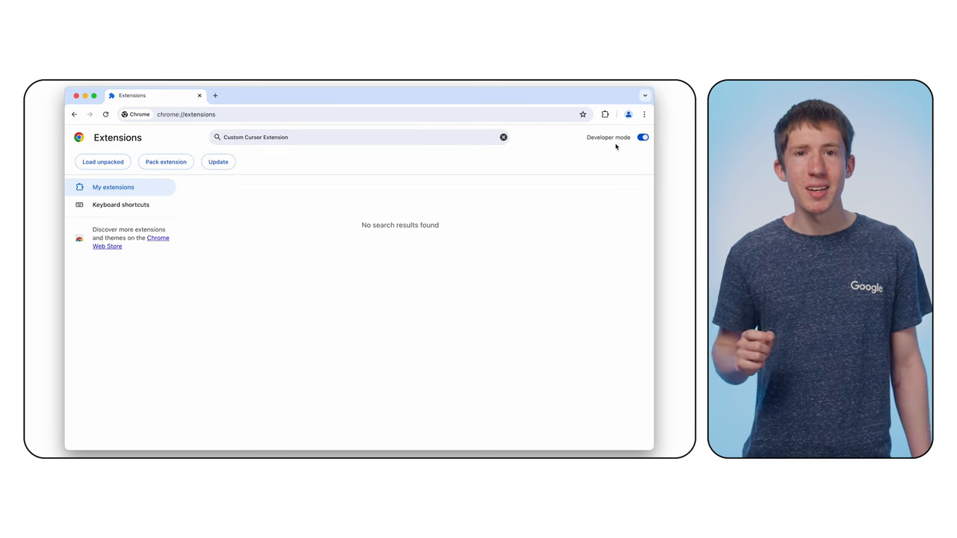
{"action": "left_click", "coordinate": [103, 161]}
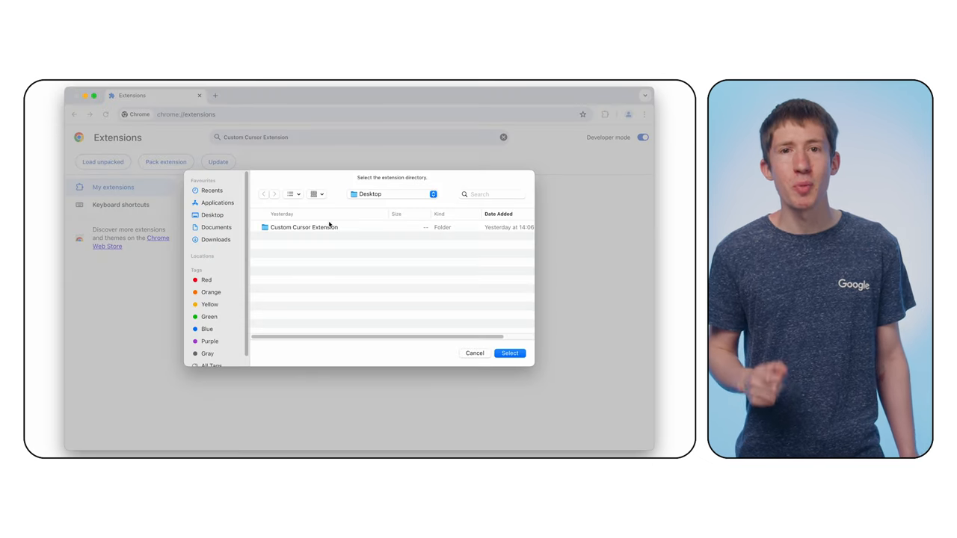
{"action": "left_click", "coordinate": [508, 353]}
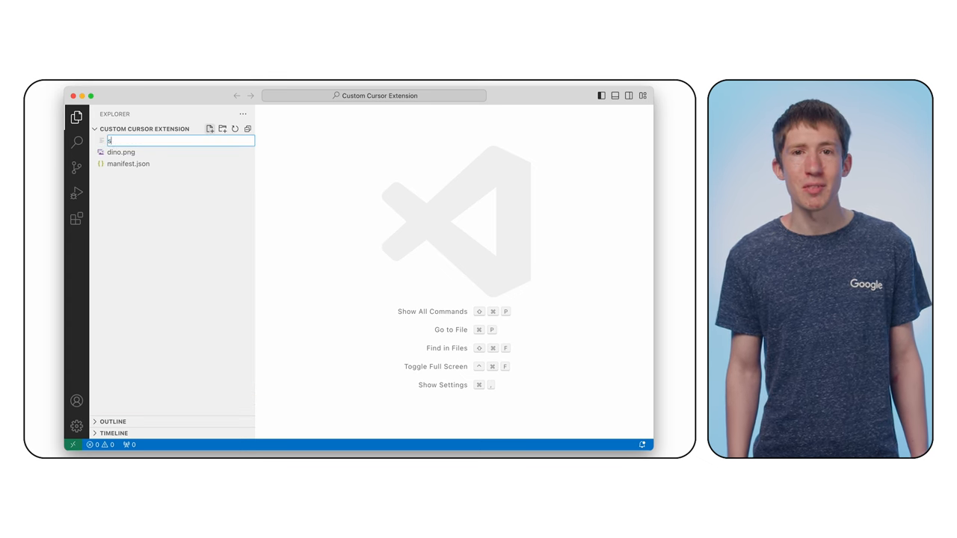
Step: Create style.css with an html rule using dino.png at 32 32 as cursor, auto fallback
{"action": "type", "text": "style.css"}
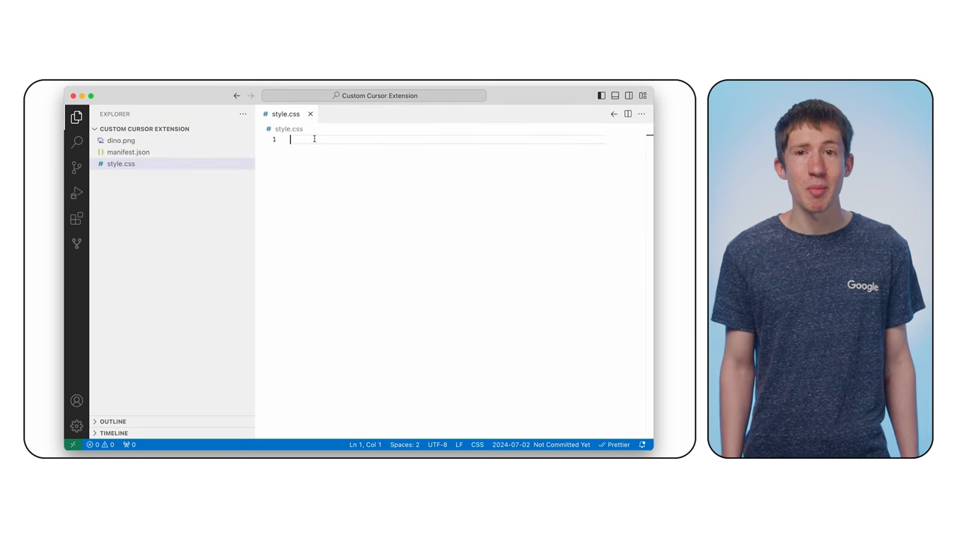
{"action": "type", "text": "html {"}
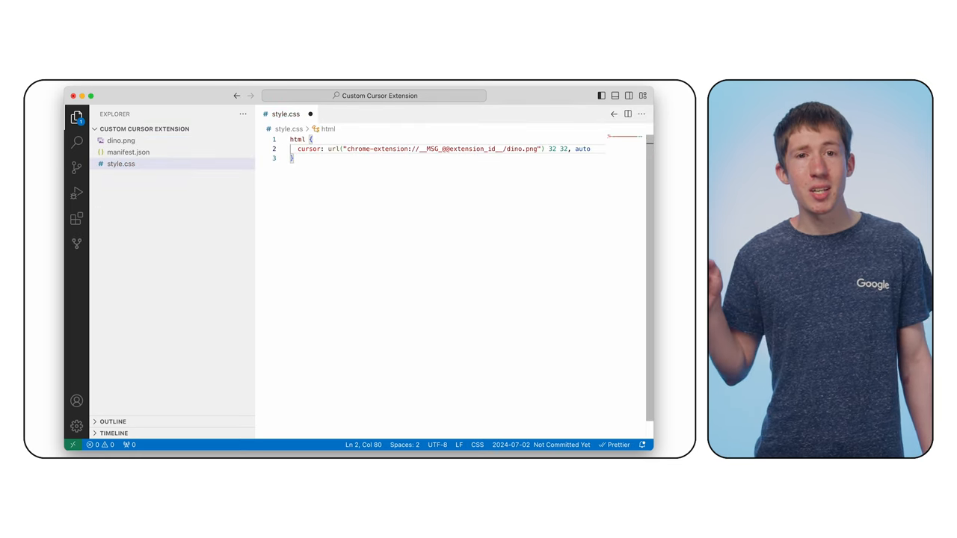
{"action": "type", "text": ";"}
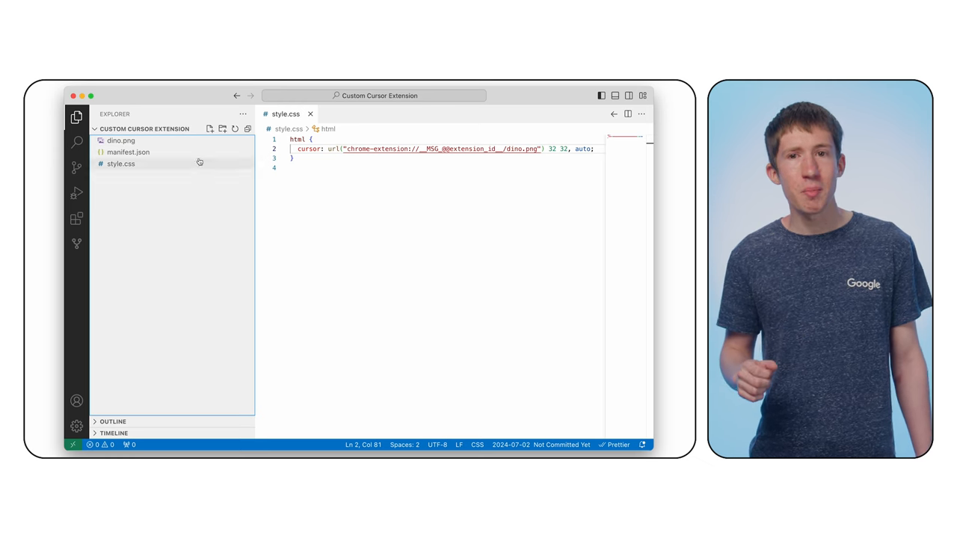
Step: In manifest.json, add a content_scripts entry whose css loads style.css
{"action": "left_click", "coordinate": [129, 151]}
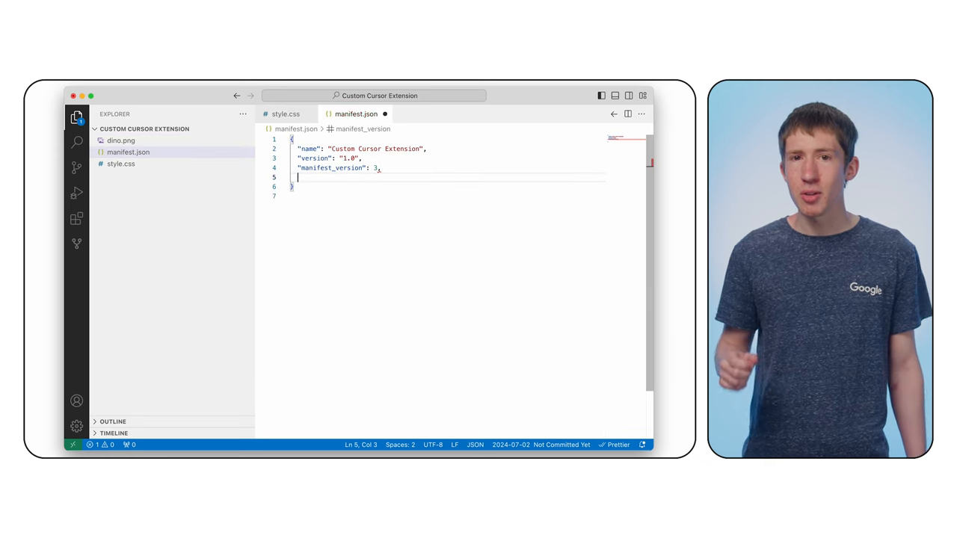
{"action": "type", "text": "\"content_script\""}
{"action": "type", "text": "\"css\": ["}
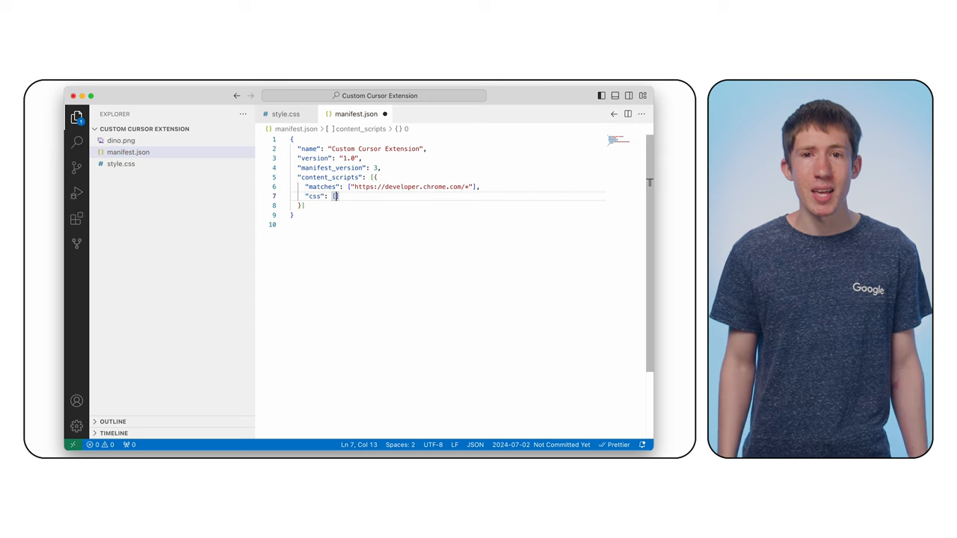
{"action": "type", "text": "\"style.css\""}
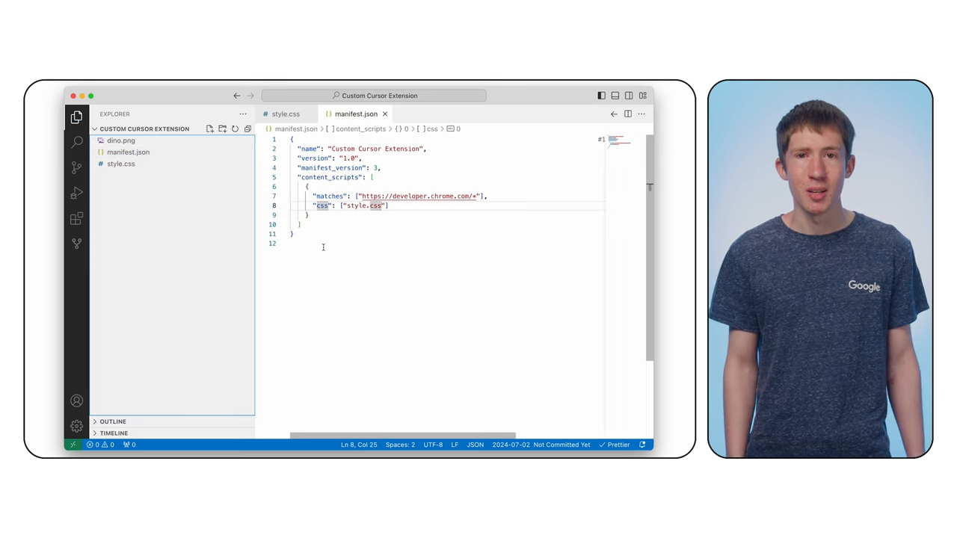
{"action": "type", "text": "\"web\""}
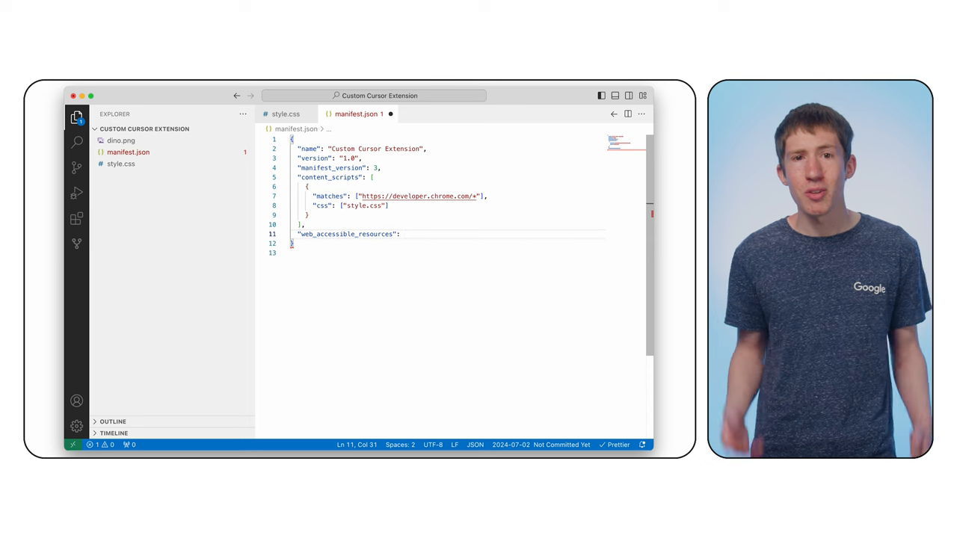
{"action": "type", "text": "resour"}
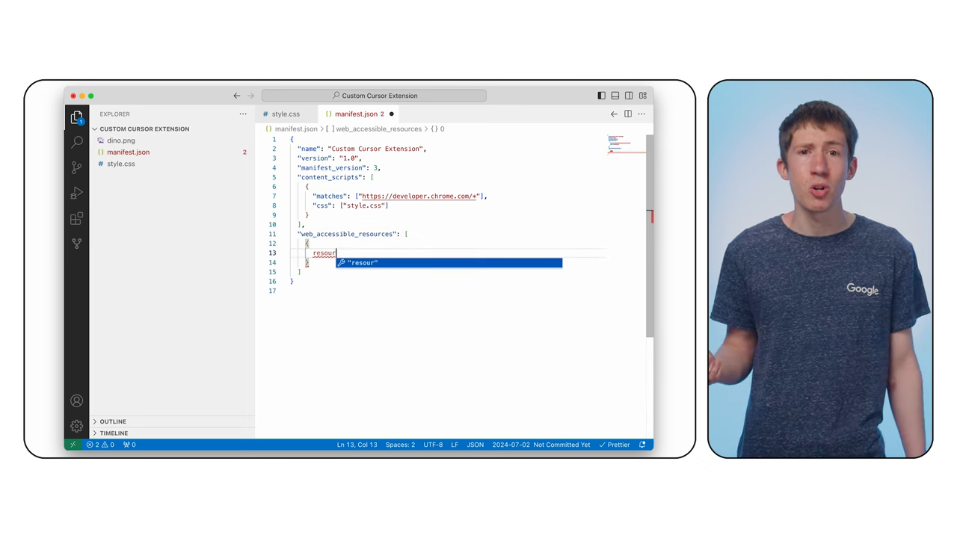
{"action": "key", "text": "Tab"}
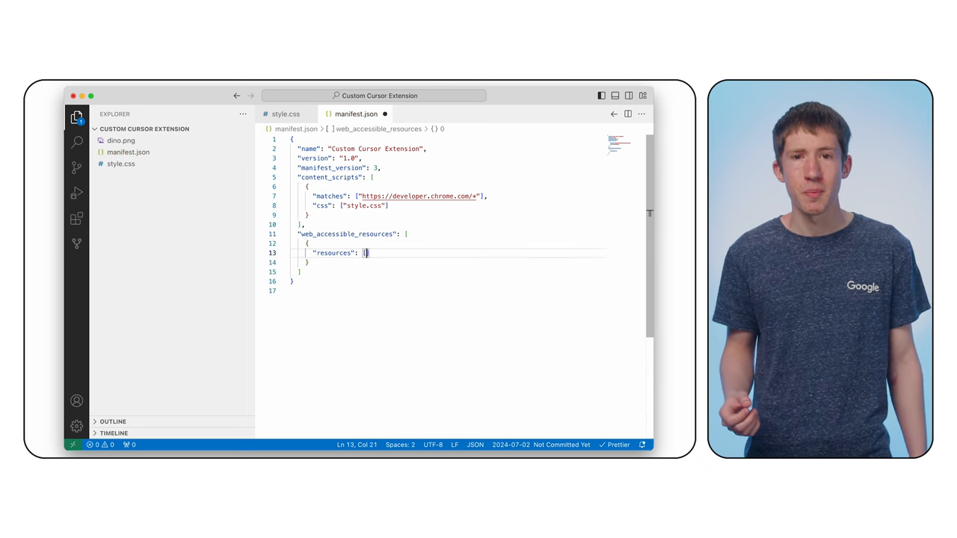
{"action": "type", "text": "\"dino.png\""}
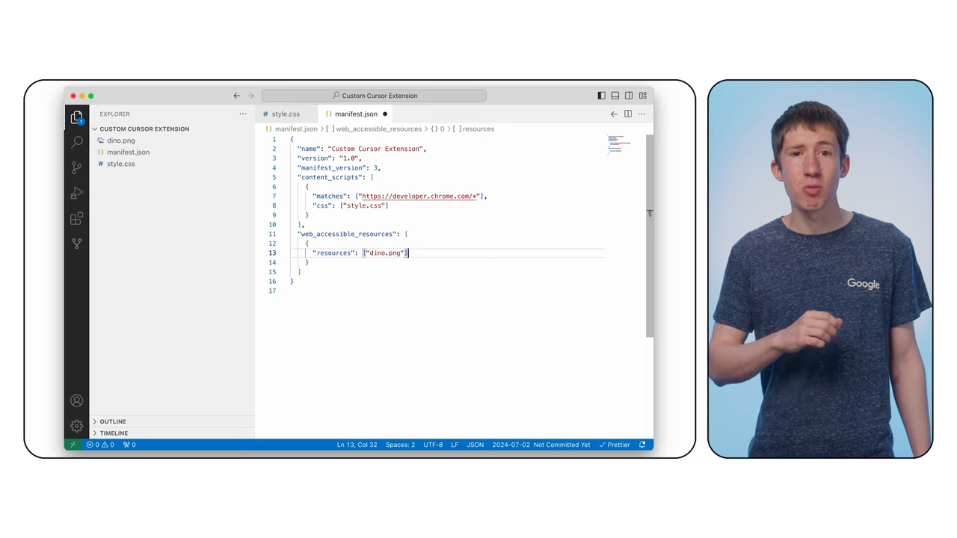
{"action": "type", "text": "\"matches\":"}
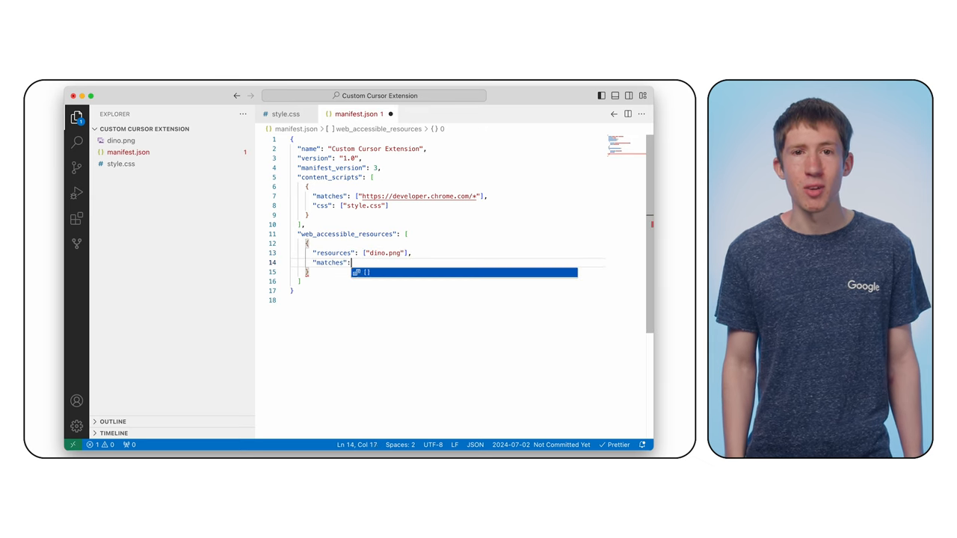
{"action": "type", "text": "[\"https://developer.chrome.com/*\"]"}
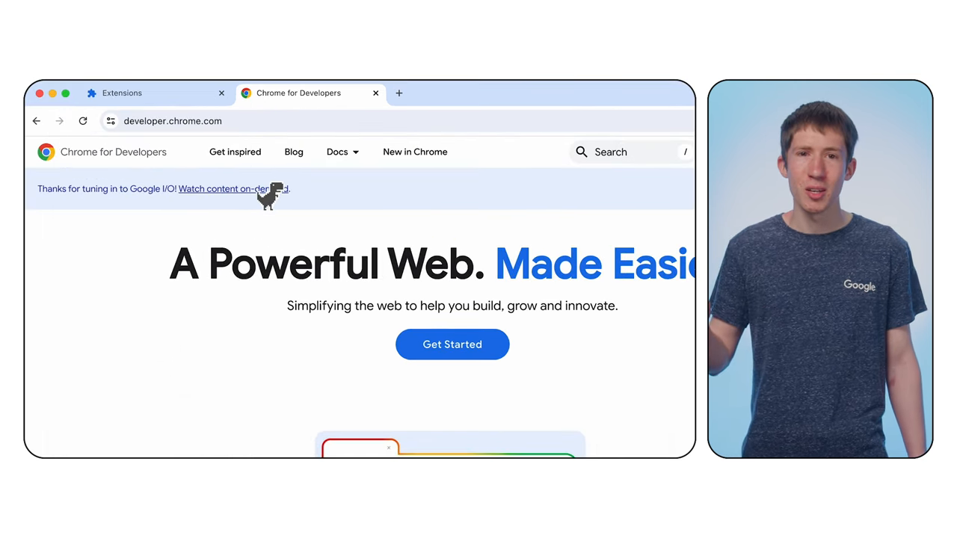
{"action": "mouse_move", "coordinate": [262, 193]}
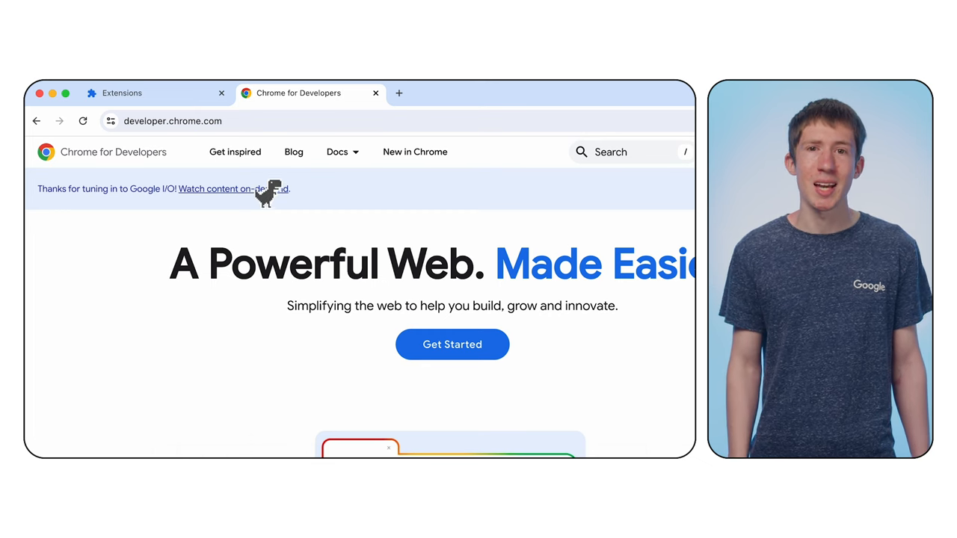
{"action": "mouse_move", "coordinate": [266, 197]}
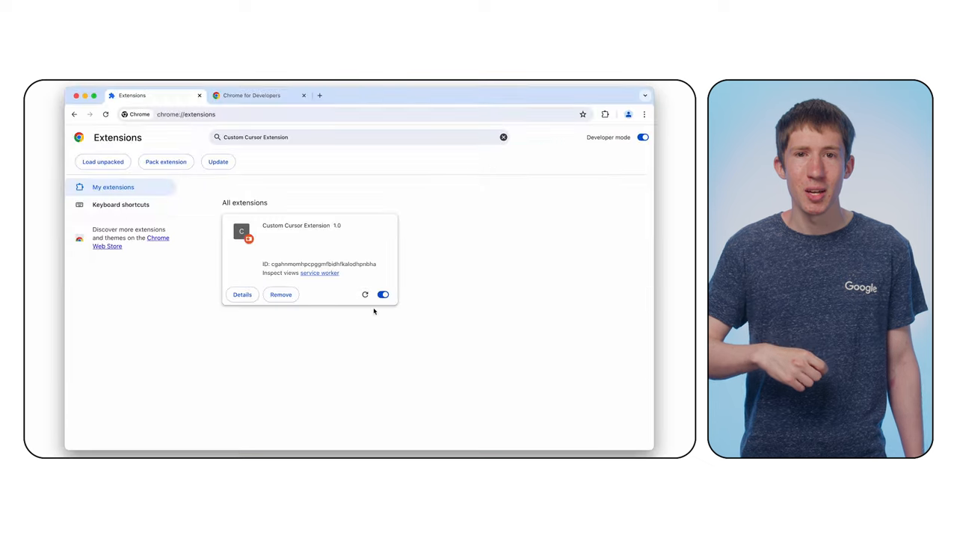
Step: Return to the Extensions tab showing Custom Cursor Extension 1.0
{"action": "left_click", "coordinate": [254, 95]}
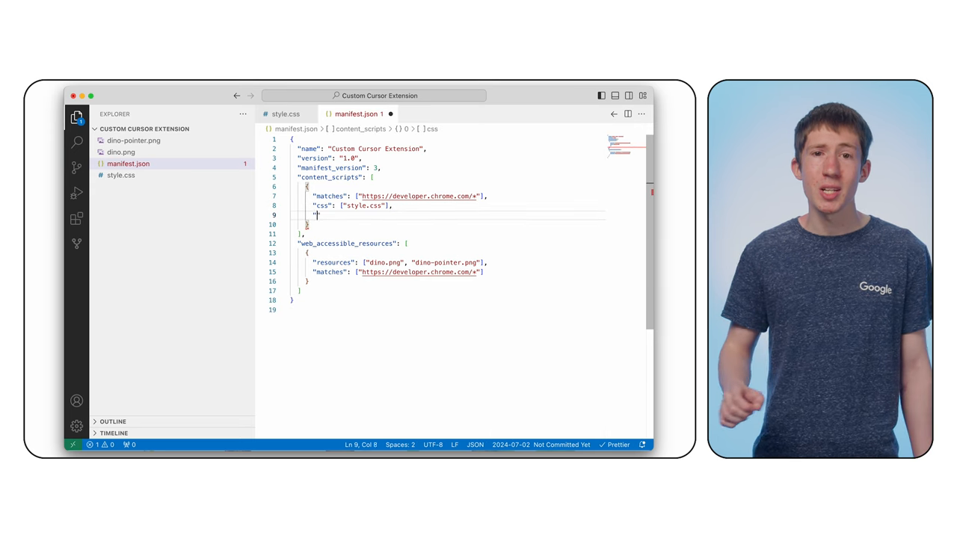
Step: Register counter.js as content script JavaScript and have it log 'it works!' on page clicks
{"action": "type", "text": "\"js\": [\"counter.js\"]"}
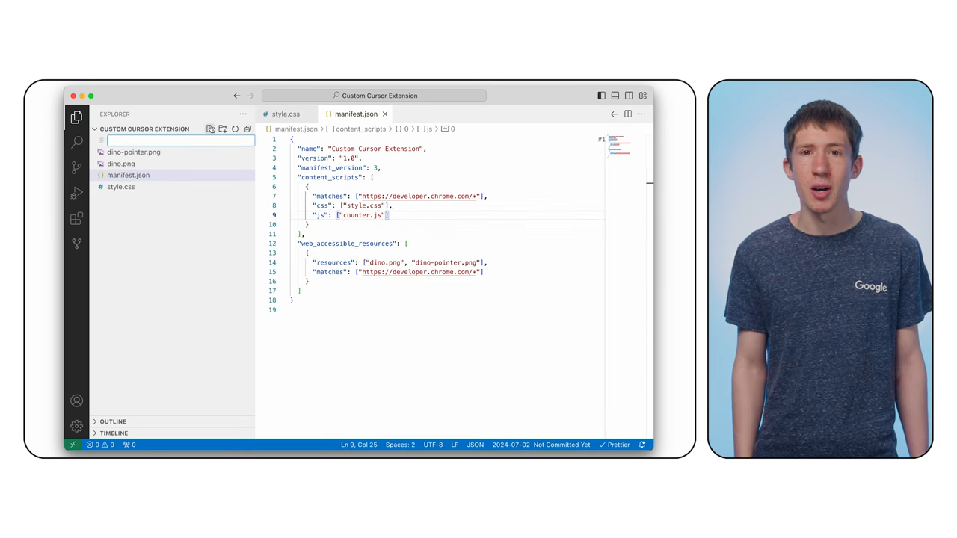
{"action": "type", "text": "counter.js"}
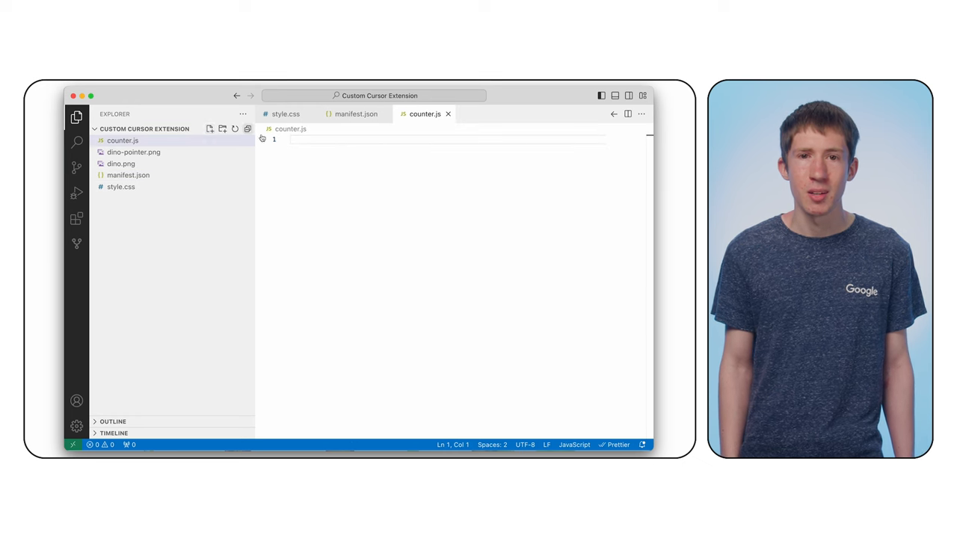
{"action": "type", "text": "document.addEventListener(\"click\", ("}
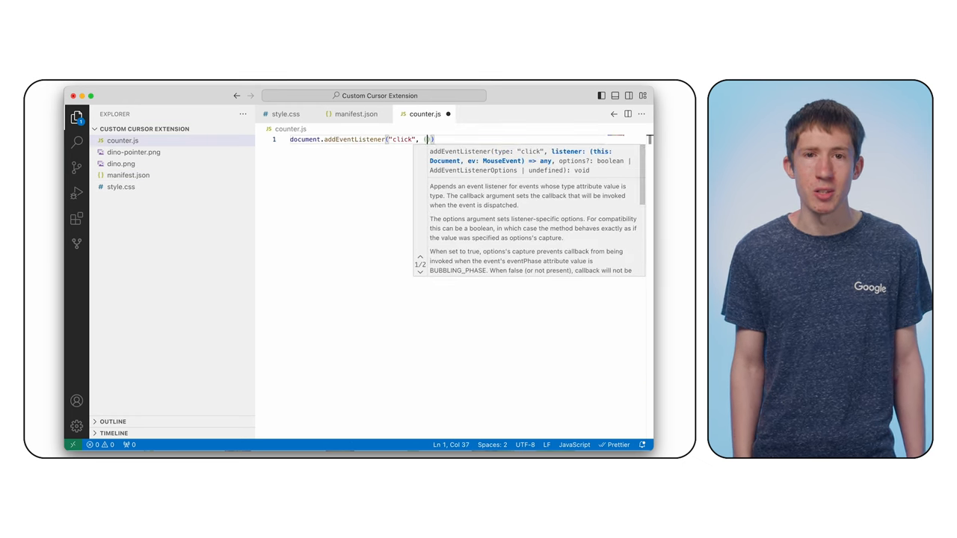
{"action": "type", "text": "() => console.log("}
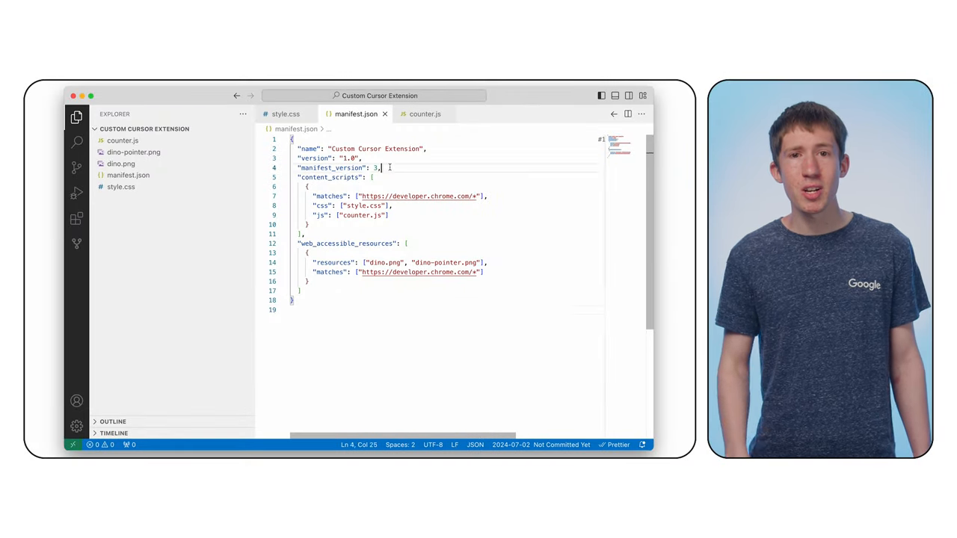
Step: Declare service-worker.js as background service worker and start using chrome.runtime.sendMessage in counter.js
{"action": "type", "text": "\"background\": {"}
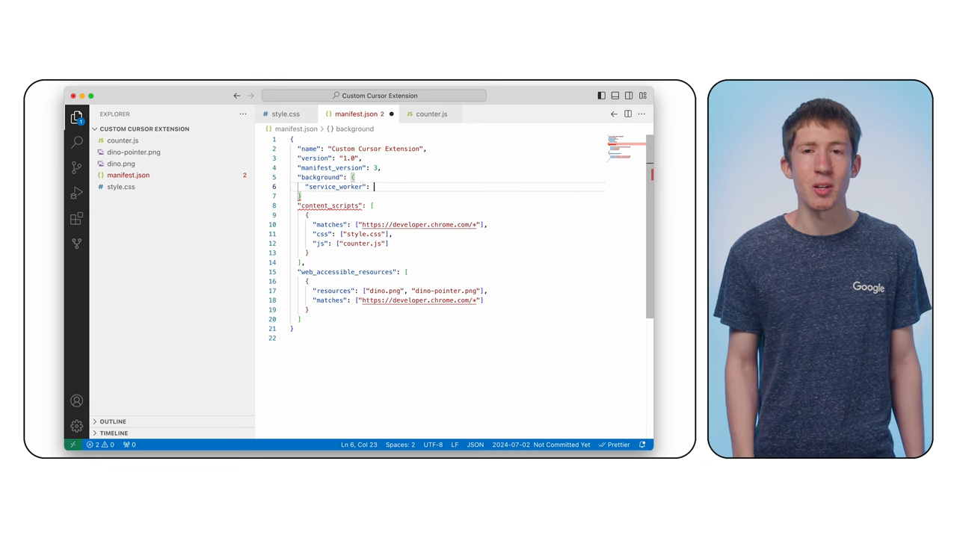
{"action": "type", "text": "\"service-worker.js\""}
{"action": "left_click", "coordinate": [446, 196]}
{"action": "type", "text": ","}
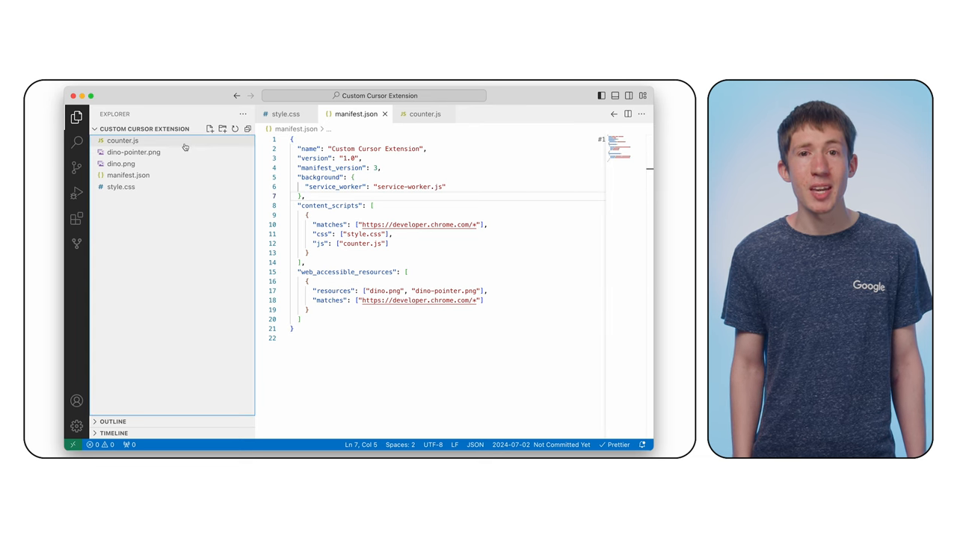
{"action": "left_click", "coordinate": [123, 140]}
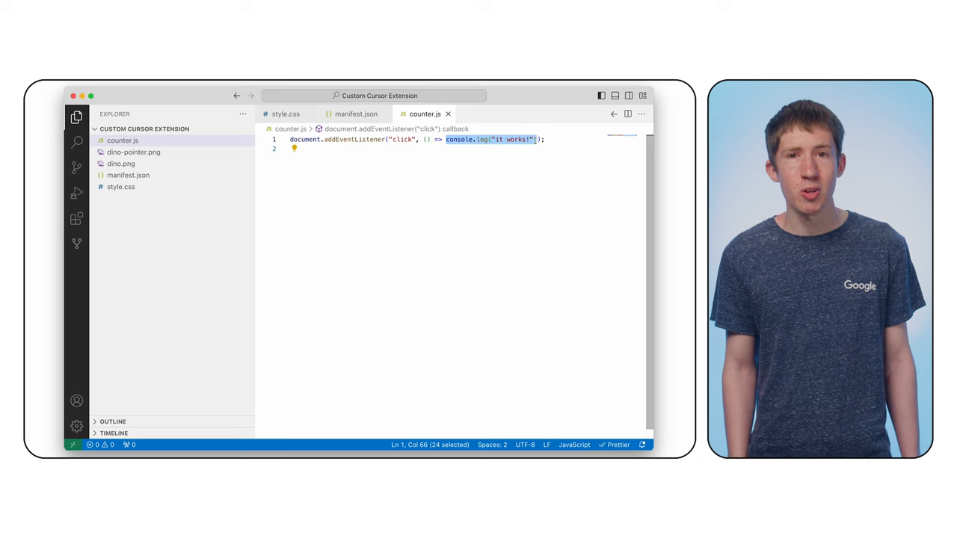
{"action": "type", "text": "chrome.runtime.sen"}
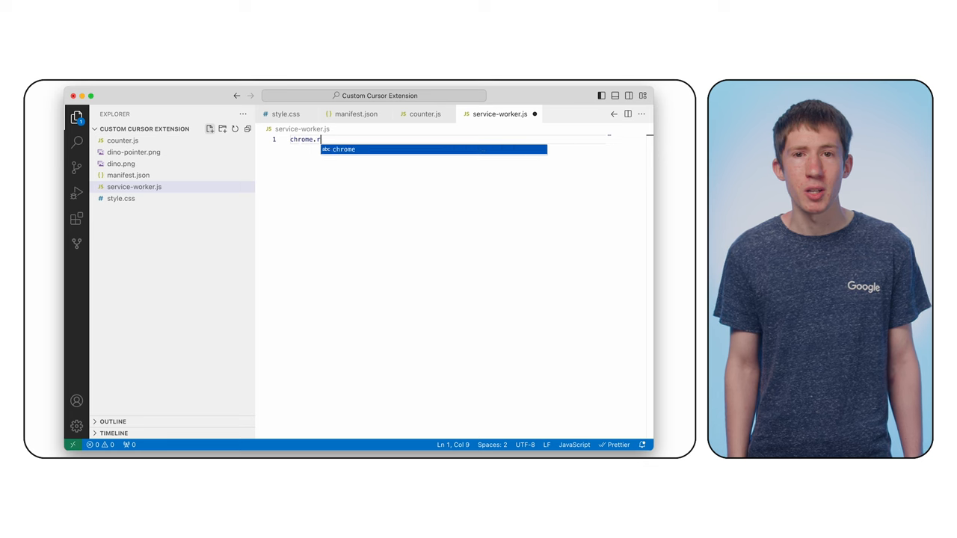
Step: In service-worker.js, add a chrome.runtime.onMessage listener checking for the 'page-click' message
{"action": "type", "text": "untime.onMess"}
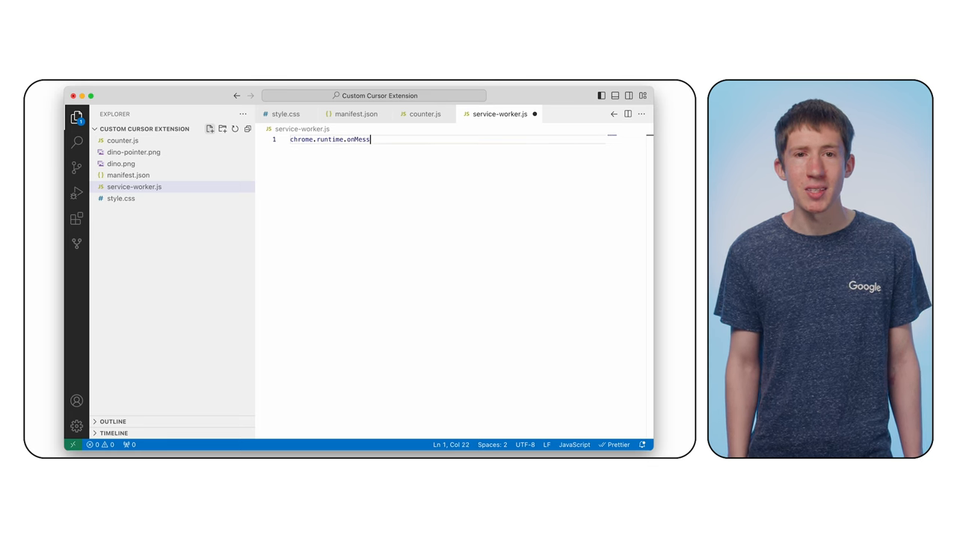
{"action": "type", "text": "age.addListener("}
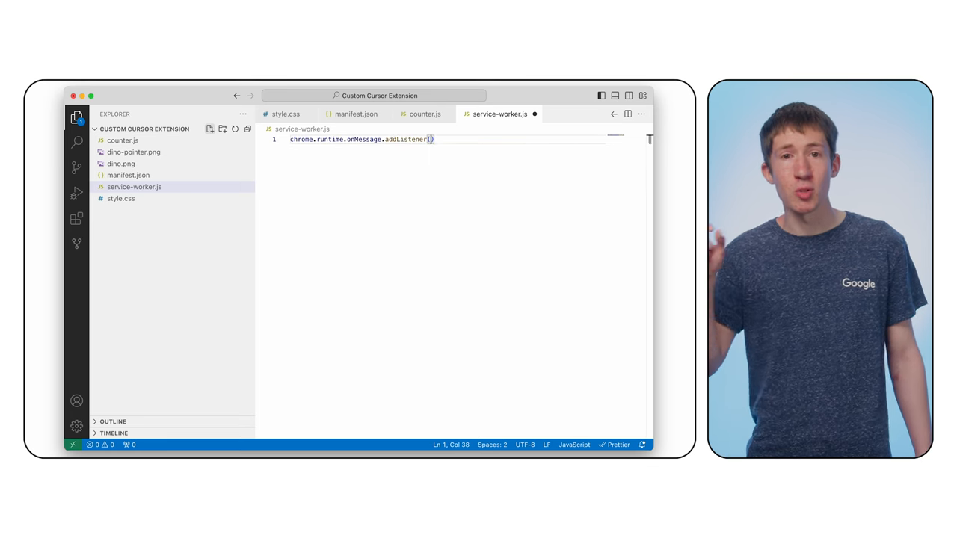
{"action": "type", "text": "(msg) => {"}
{"action": "type", "text": "if (msg ==="}
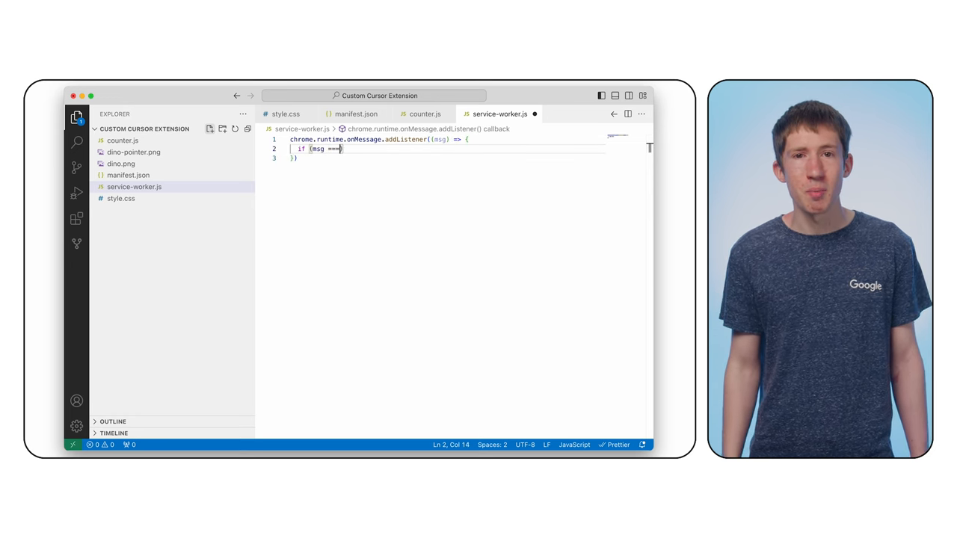
{"action": "type", "text": "\"page-click\")"}
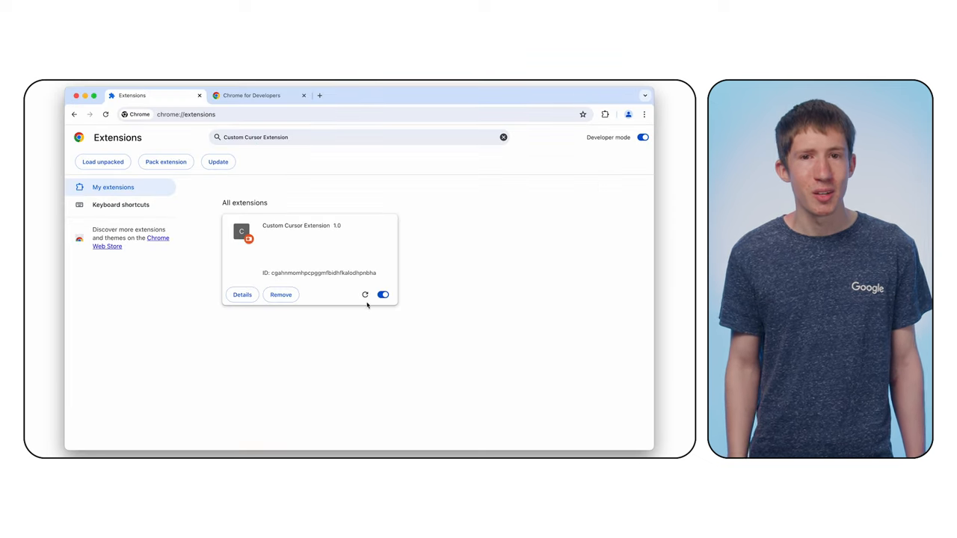
Step: Reload Custom Cursor Extension and open developer tools for its service worker
{"action": "left_click", "coordinate": [364, 294]}
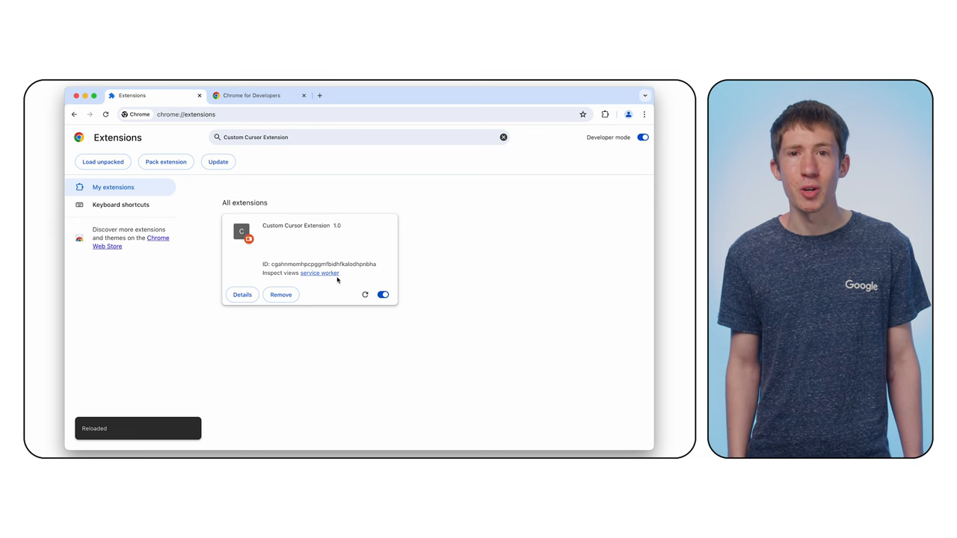
{"action": "mouse_move", "coordinate": [331, 276]}
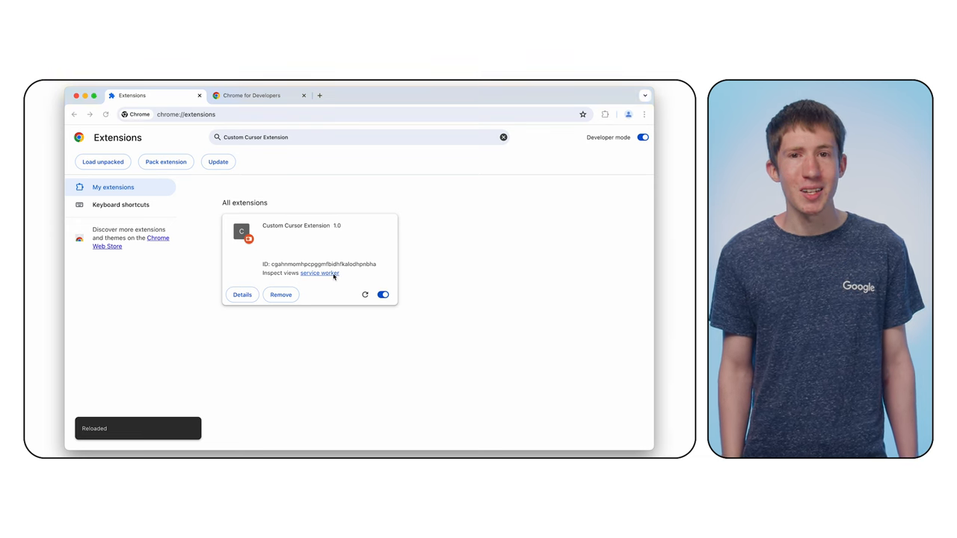
{"action": "left_click", "coordinate": [319, 273]}
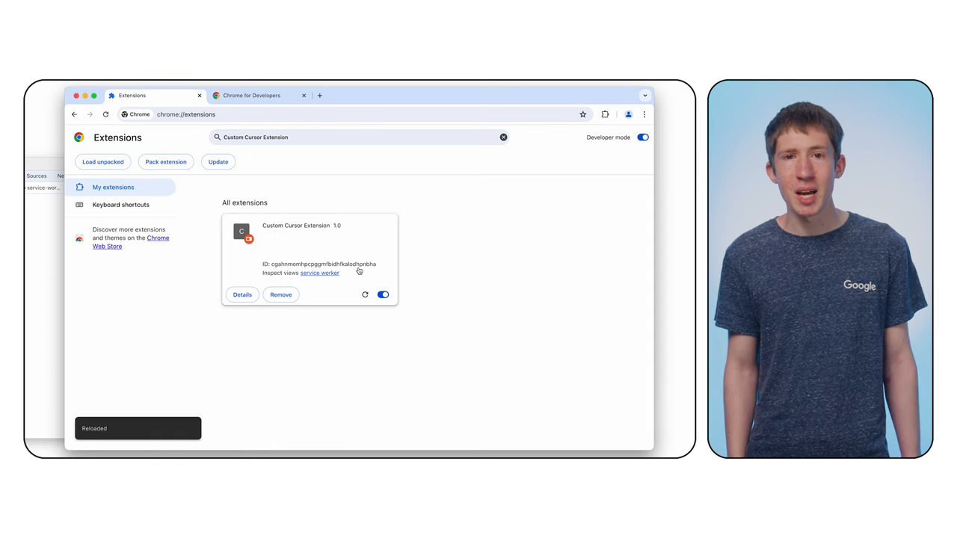
{"action": "left_click", "coordinate": [251, 95]}
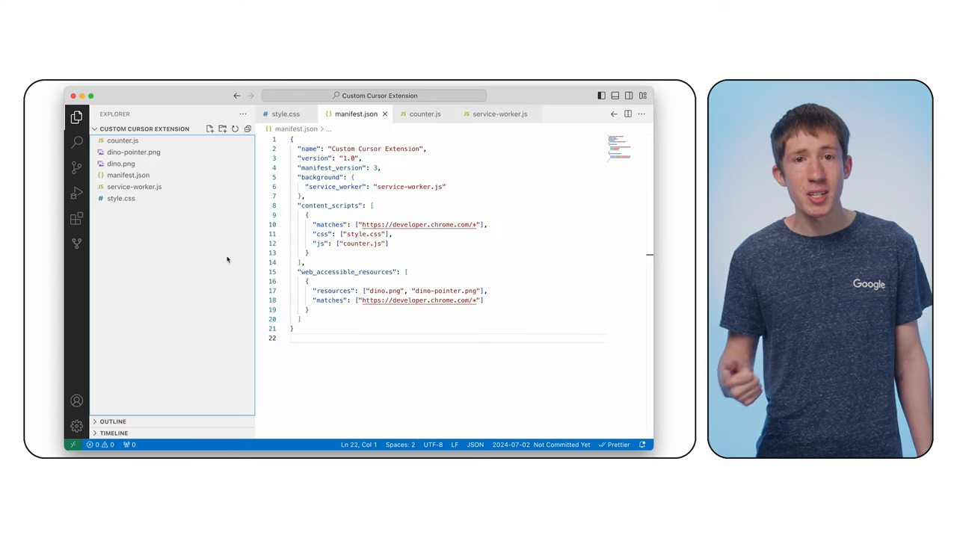
Step: Add an "action": {} entry after the background block in manifest.json
{"action": "type", "text": "\"act"}
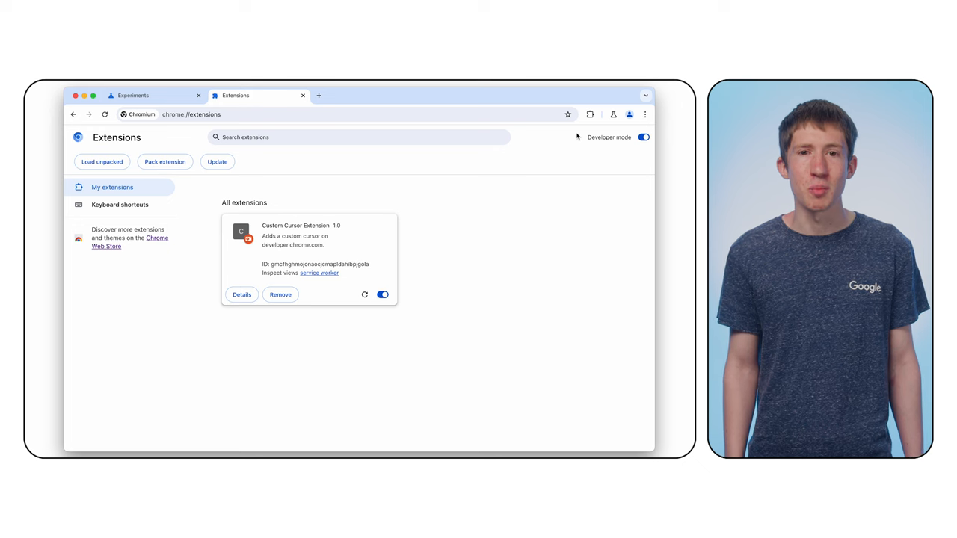
Step: Pin Custom Cursor Extension from the Extensions menu onto the Chromium toolbar
{"action": "left_click", "coordinate": [589, 113]}
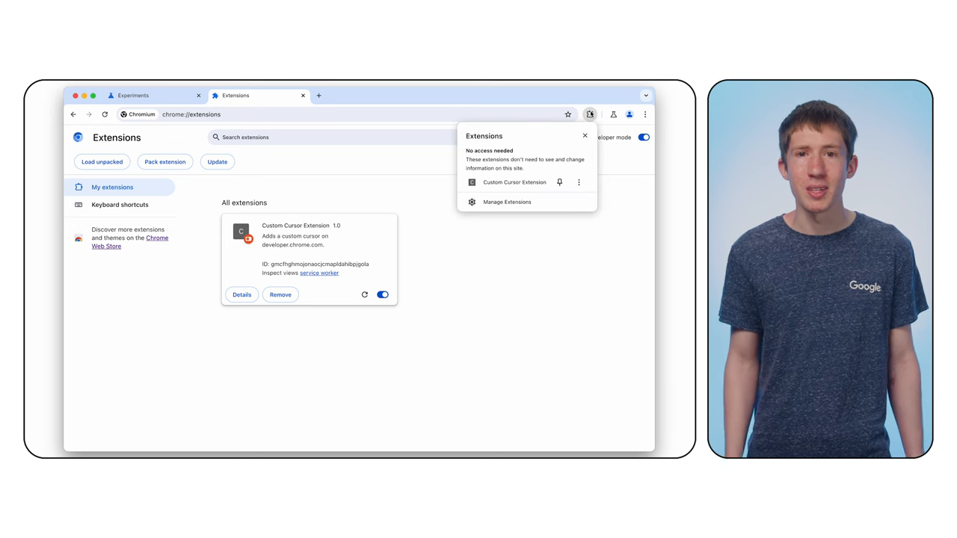
{"action": "left_click", "coordinate": [560, 181]}
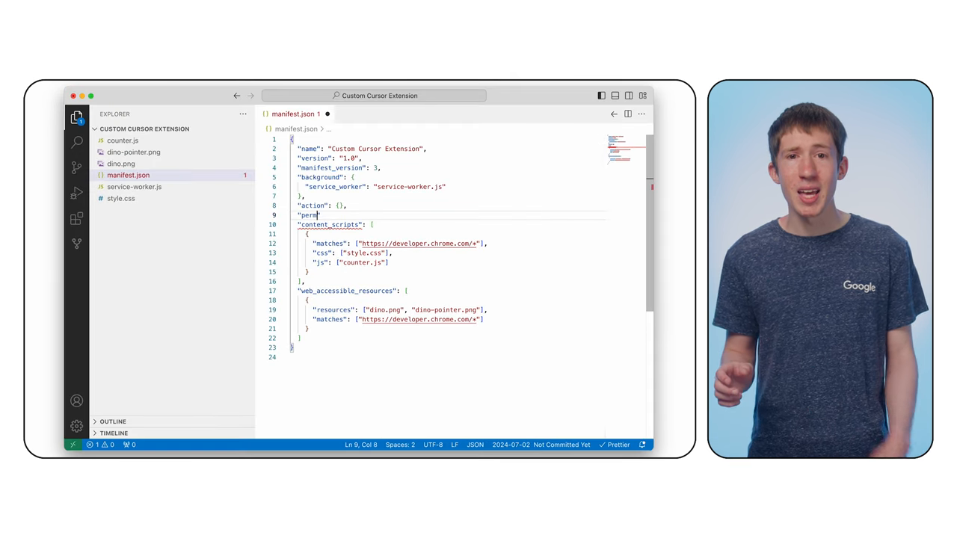
Step: Add "permissions": ["storage"] to manifest.json, then switch to service-worker.js
{"action": "type", "text": "missions\": ["}
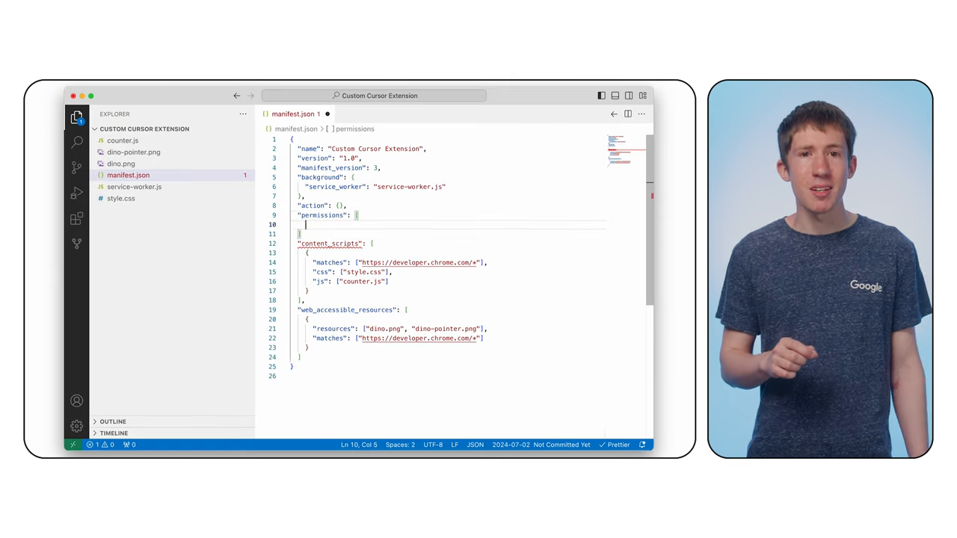
{"action": "type", "text": "\"storage\"],"}
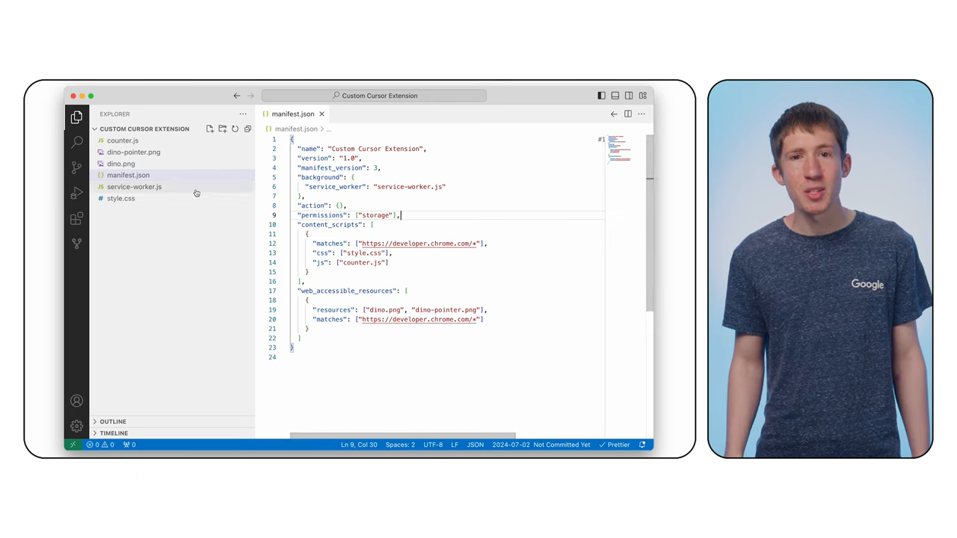
{"action": "left_click", "coordinate": [134, 186]}
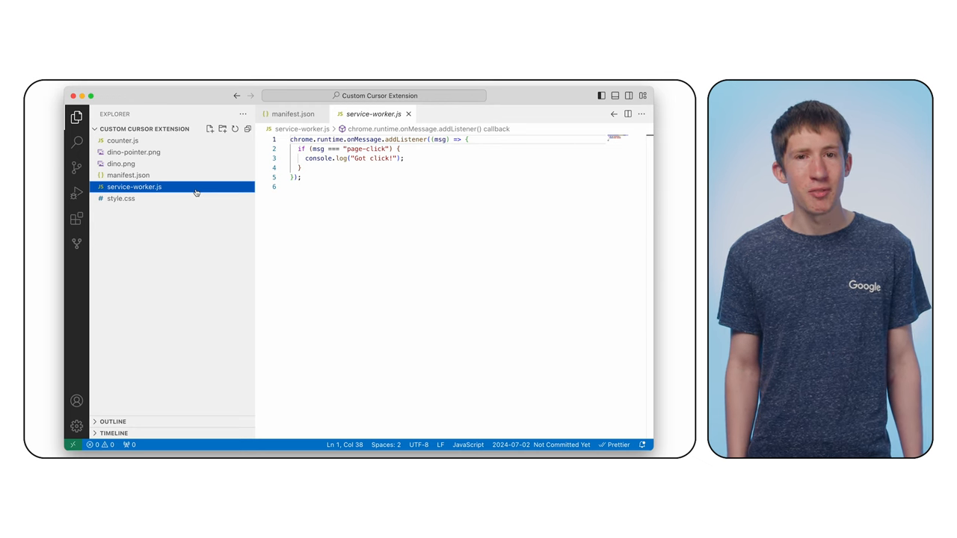
Step: Make the listener async, load counter (default 0) from chrome.storage.local, and increment it
{"action": "type", "text": "asyn"}
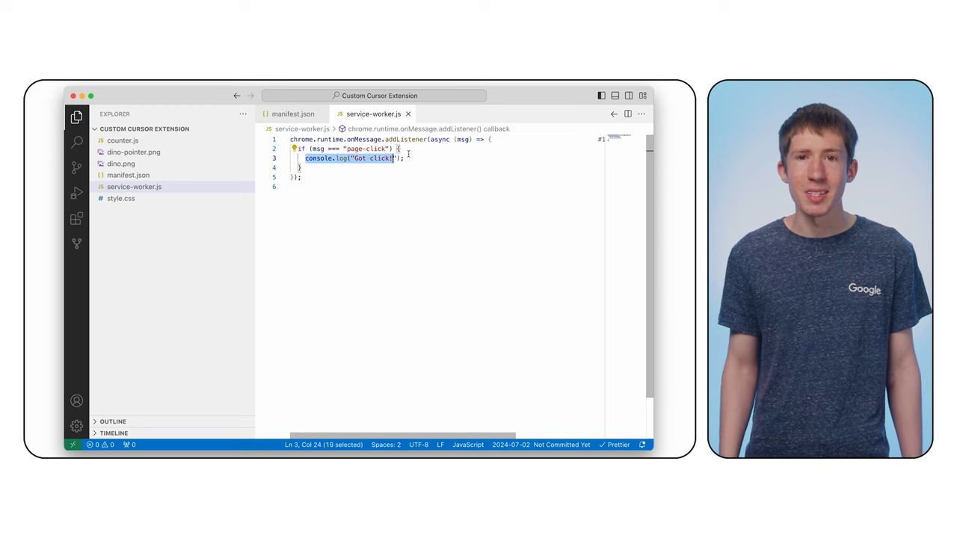
{"action": "type", "text": "const data"}
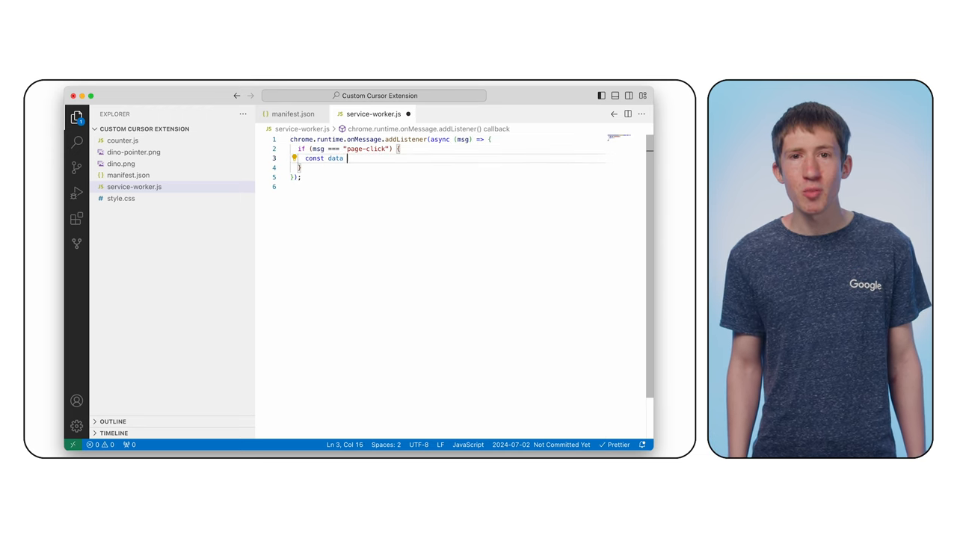
{"action": "type", "text": "= await chrome.storage"}
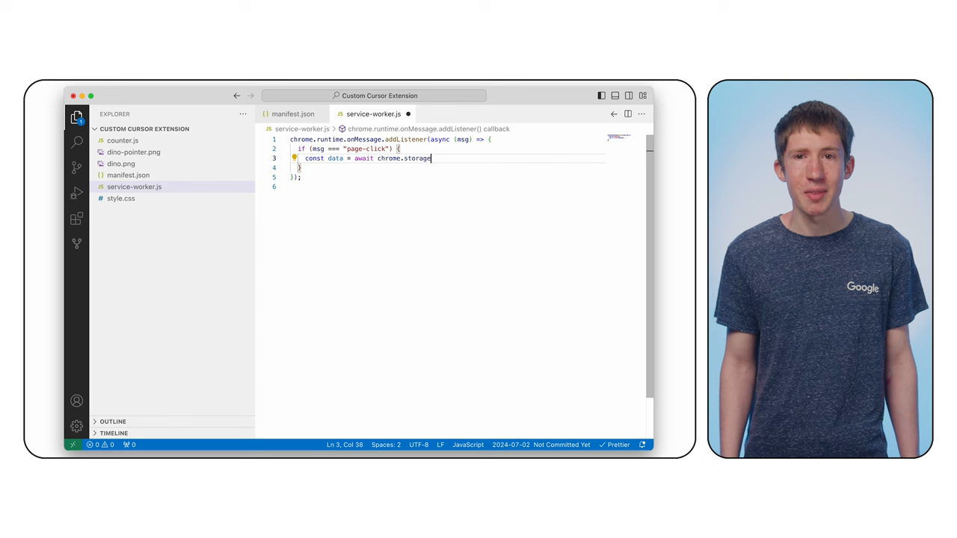
{"action": "type", "text": ".local.get({ counter: 0 });"}
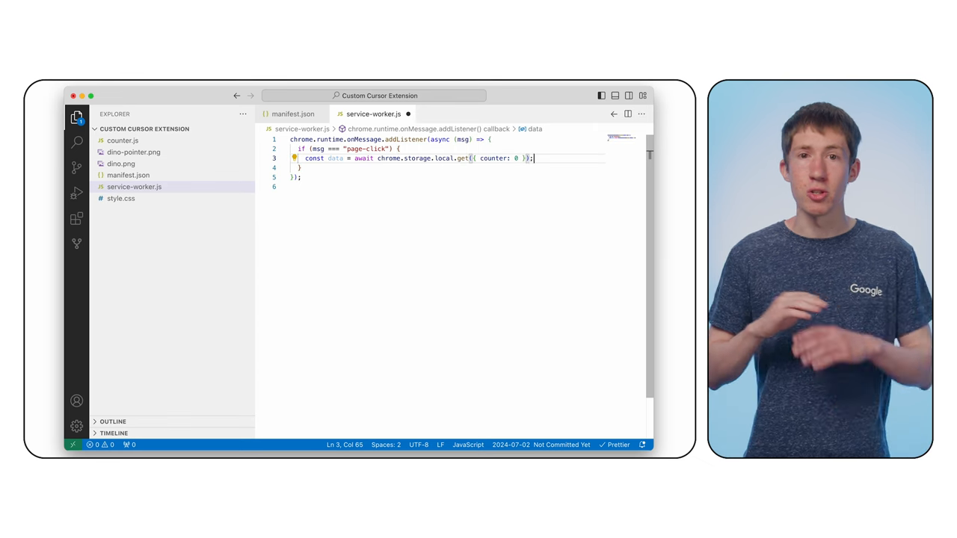
{"action": "type", "text": "let counter = data[\"counter\"];"}
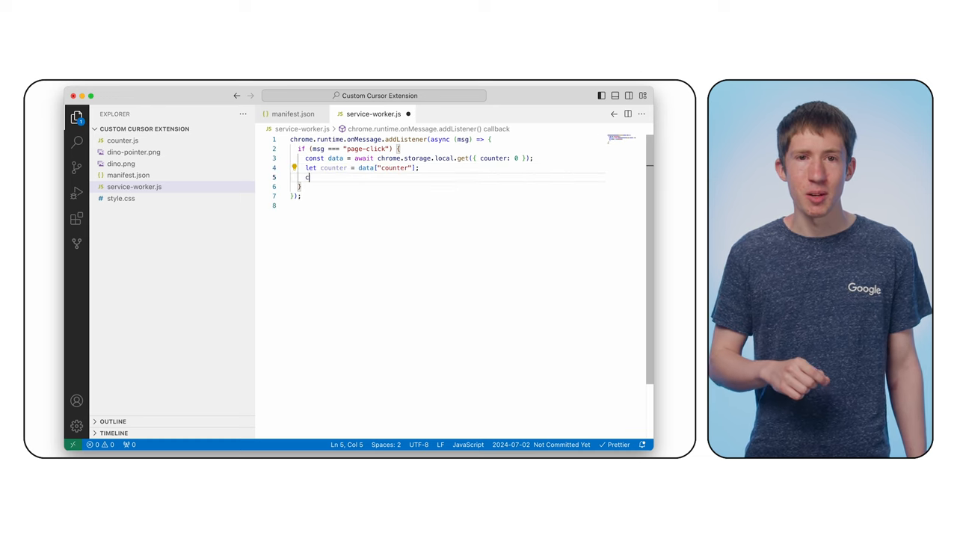
{"action": "type", "text": "counter++;"}
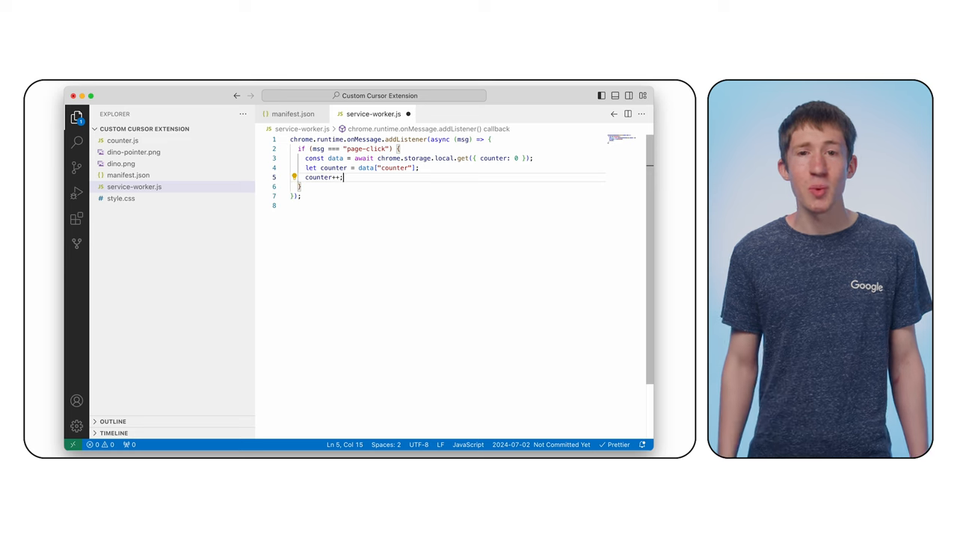
Step: Save the counter with chrome.storage.local.set and begin an await chrome.action.setBadgeText call
{"action": "type", "text": "chrome.storage.l"}
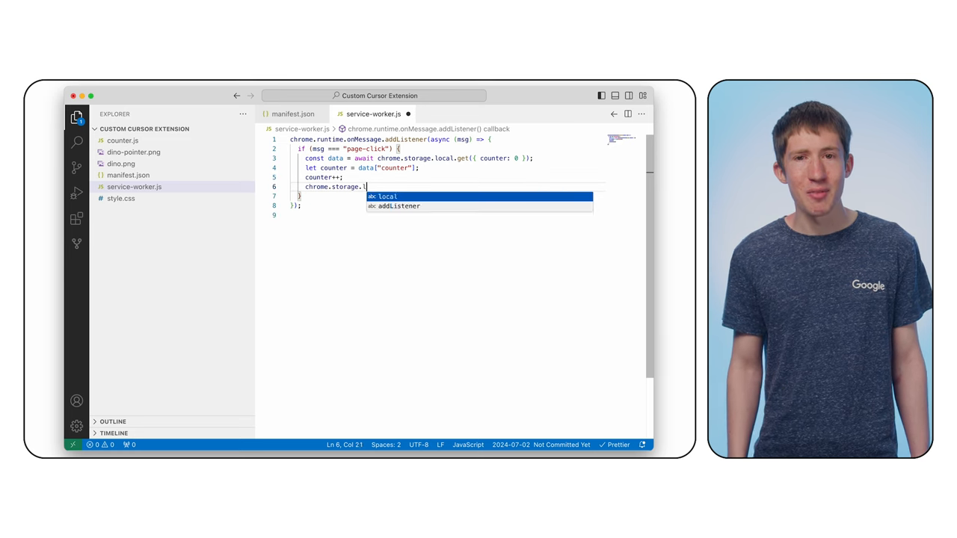
{"action": "type", "text": ".set({ counter });"}
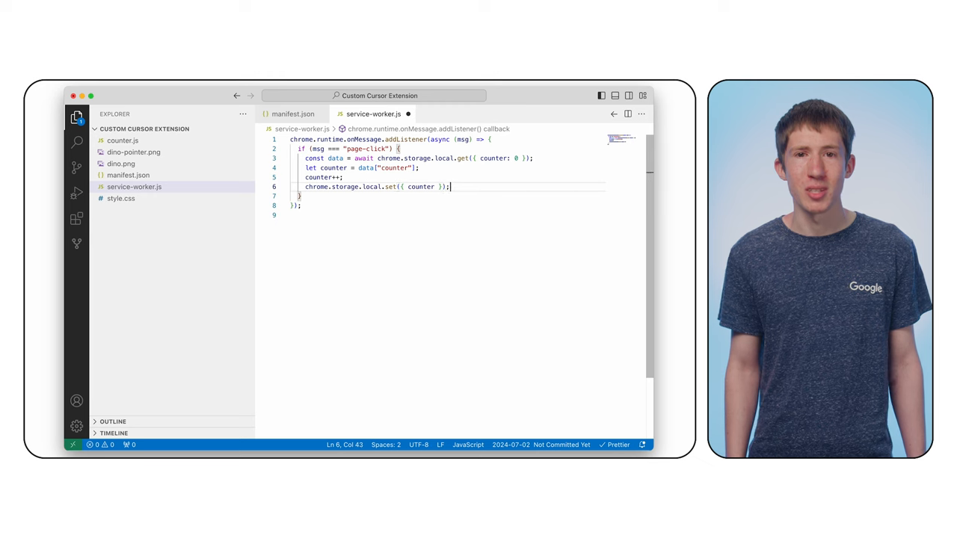
{"action": "type", "text": "await ch"}
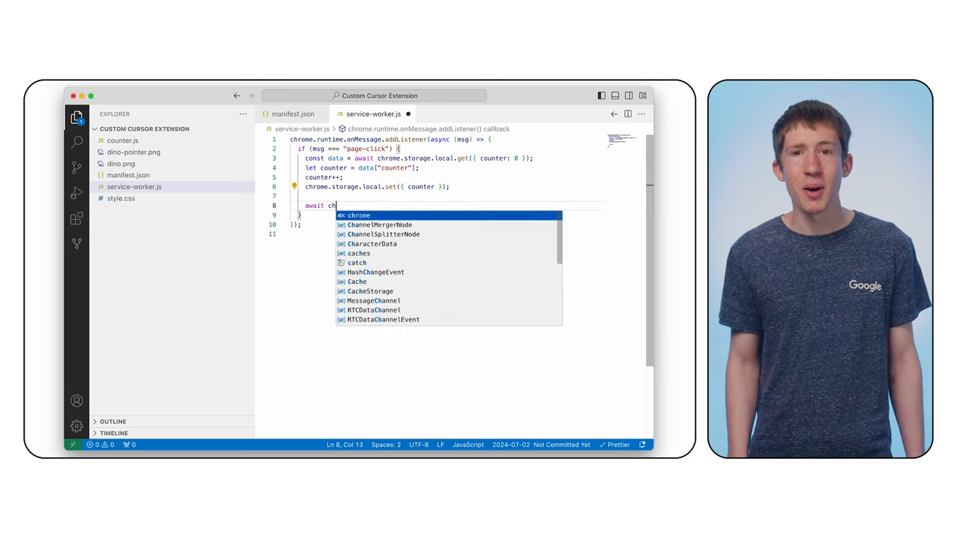
{"action": "type", "text": "chrome.action.setBadgeT"}
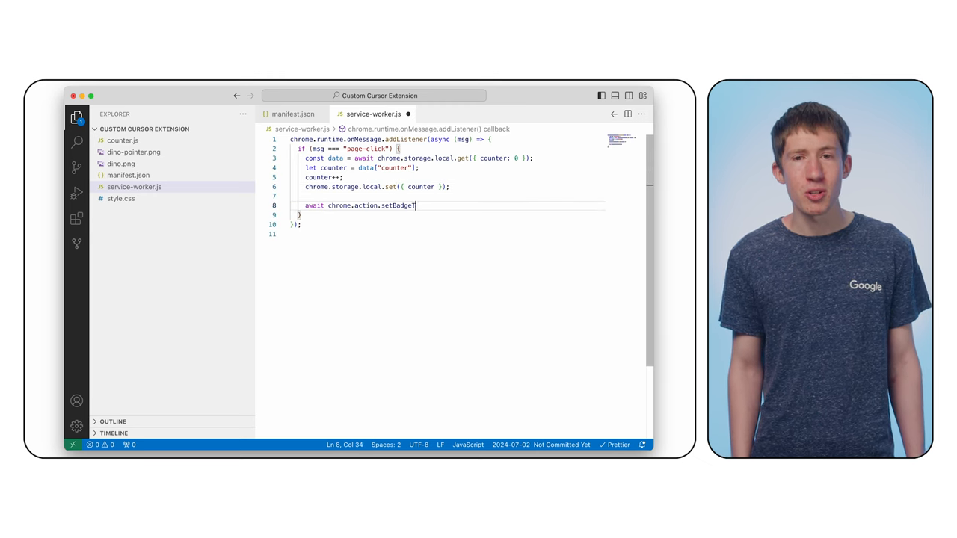